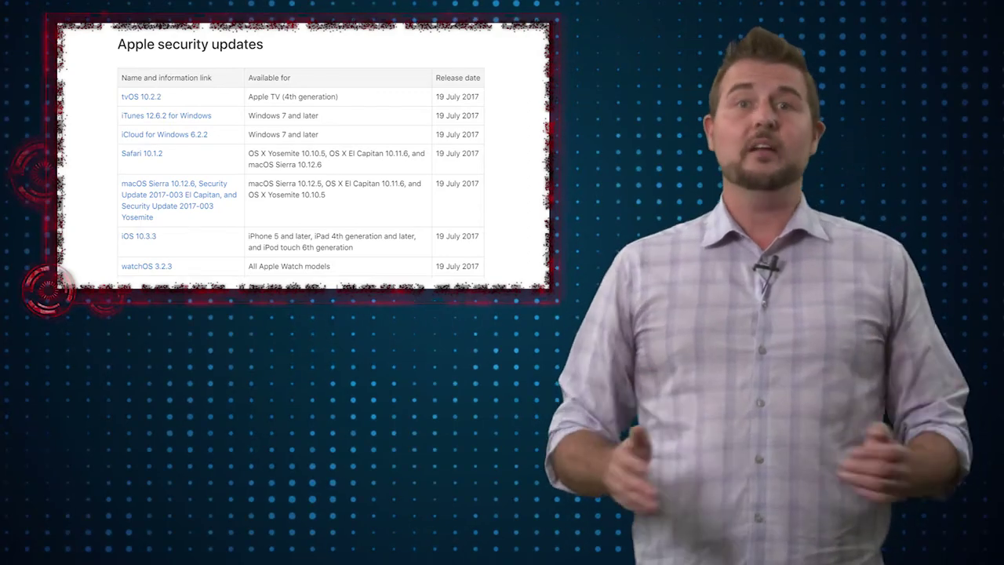
click(152, 183)
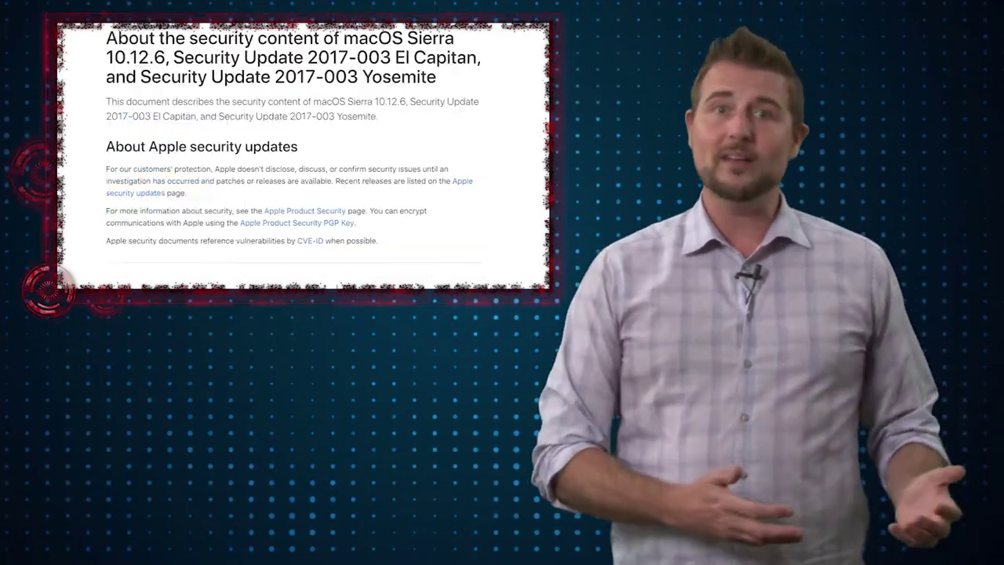